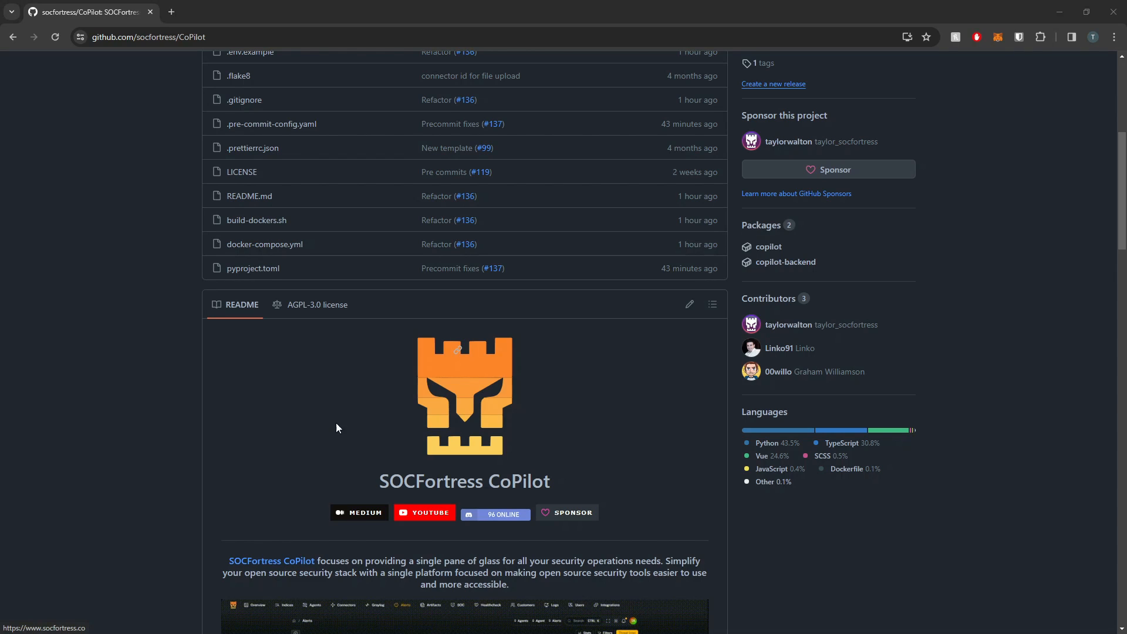
Scroll the README to the install code block and highlight the copilot-frontend image name.
{"action": "scroll", "scroll_direction": "down", "scroll_amount": 3}
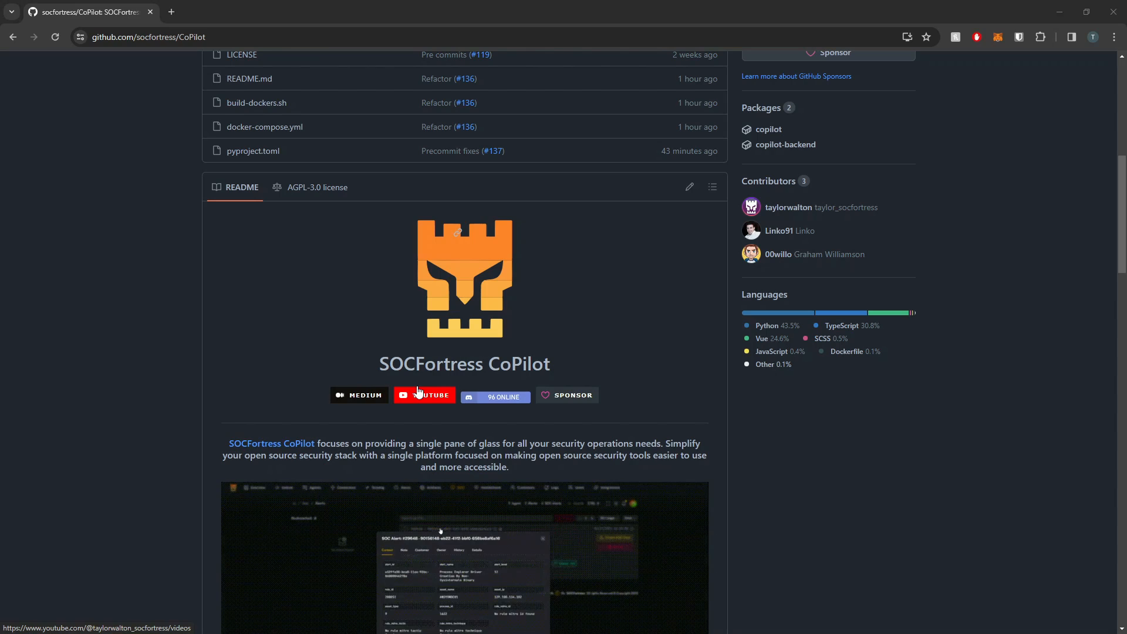
{"action": "scroll", "scroll_direction": "down", "scroll_amount": 3}
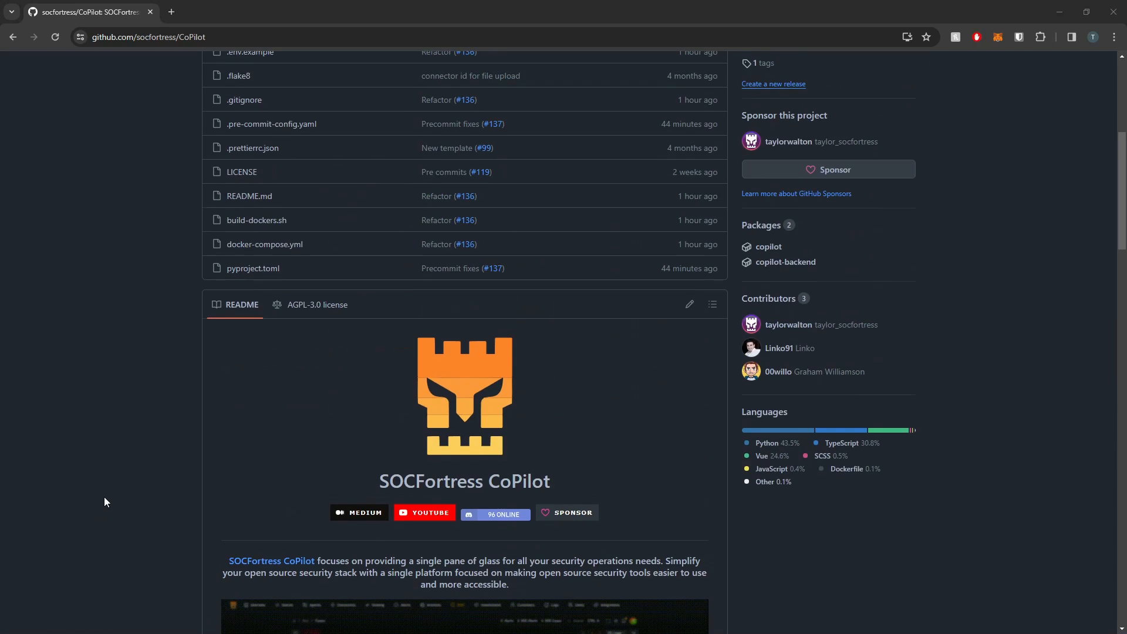
{"action": "scroll", "scroll_direction": "down", "scroll_amount": 3}
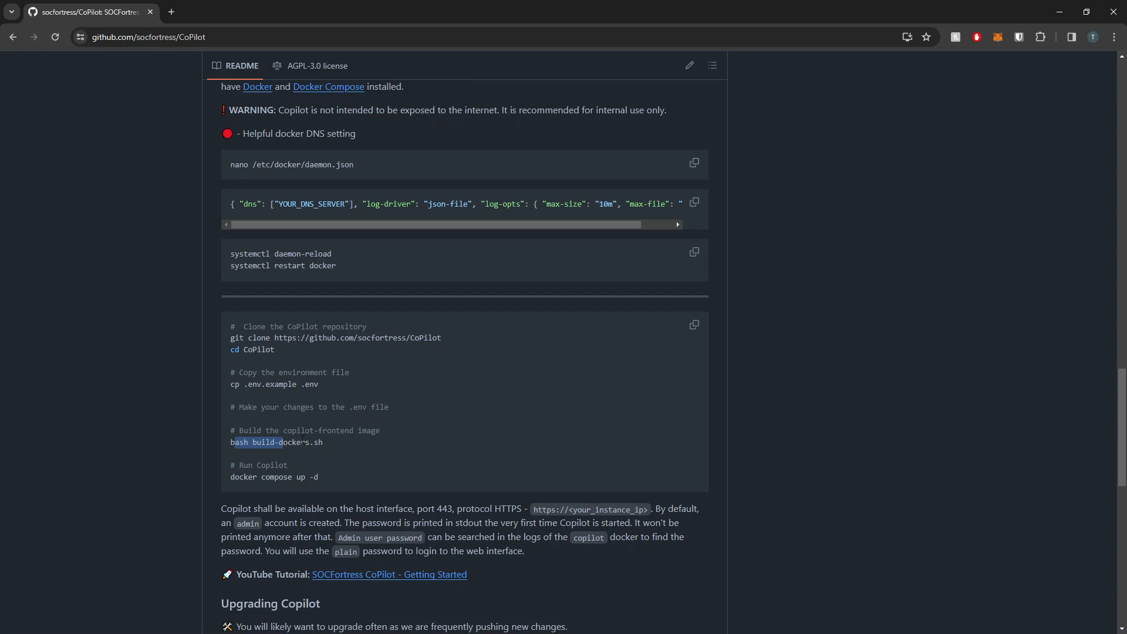
{"action": "mouse_move", "coordinate": [389, 432]}
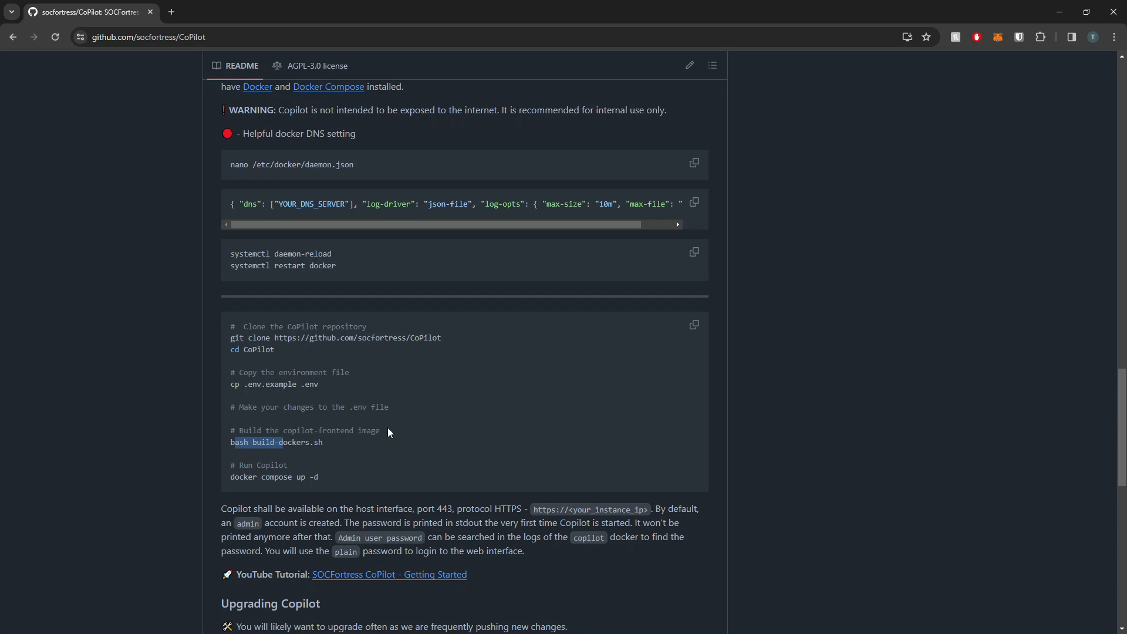
{"action": "mouse_move", "coordinate": [384, 434]}
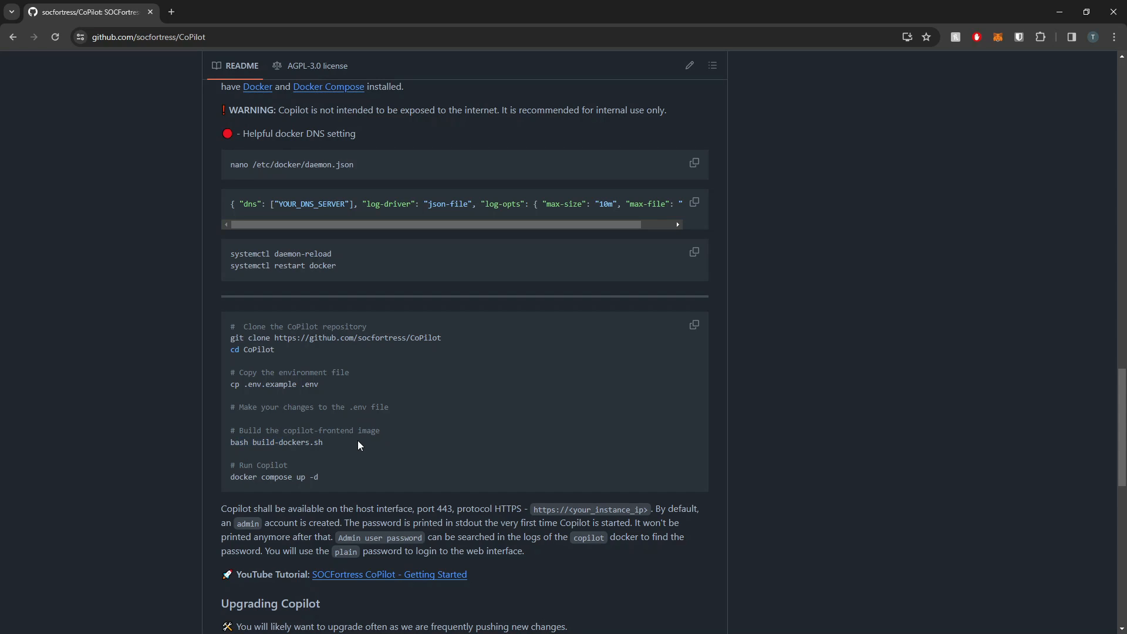
{"action": "double_click", "coordinate": [316, 431]}
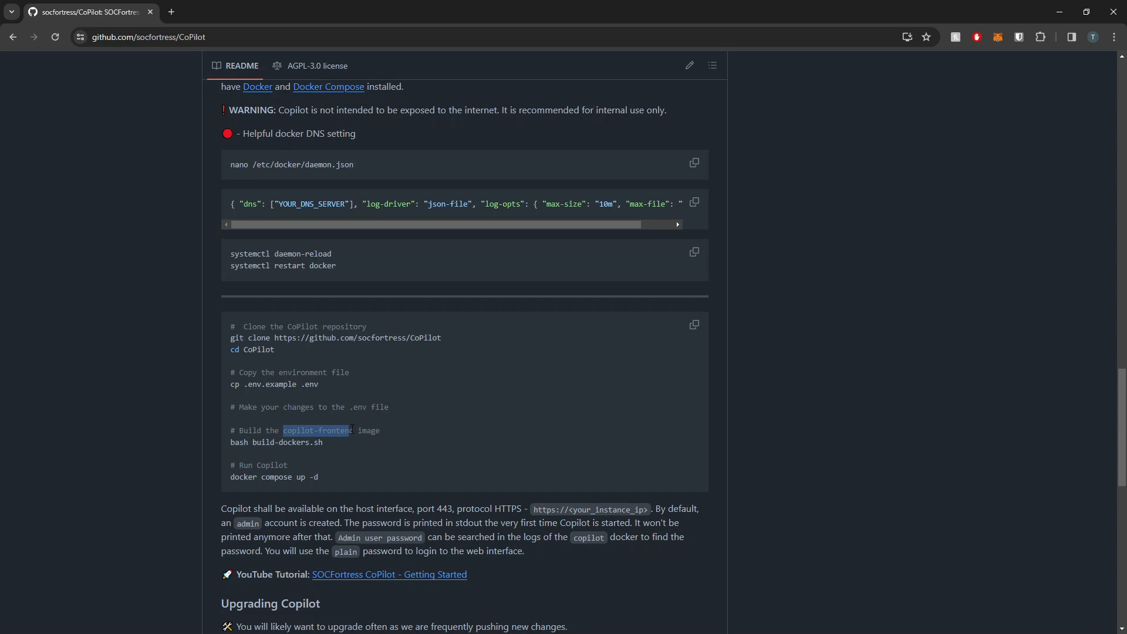
{"action": "mouse_move", "coordinate": [329, 444]}
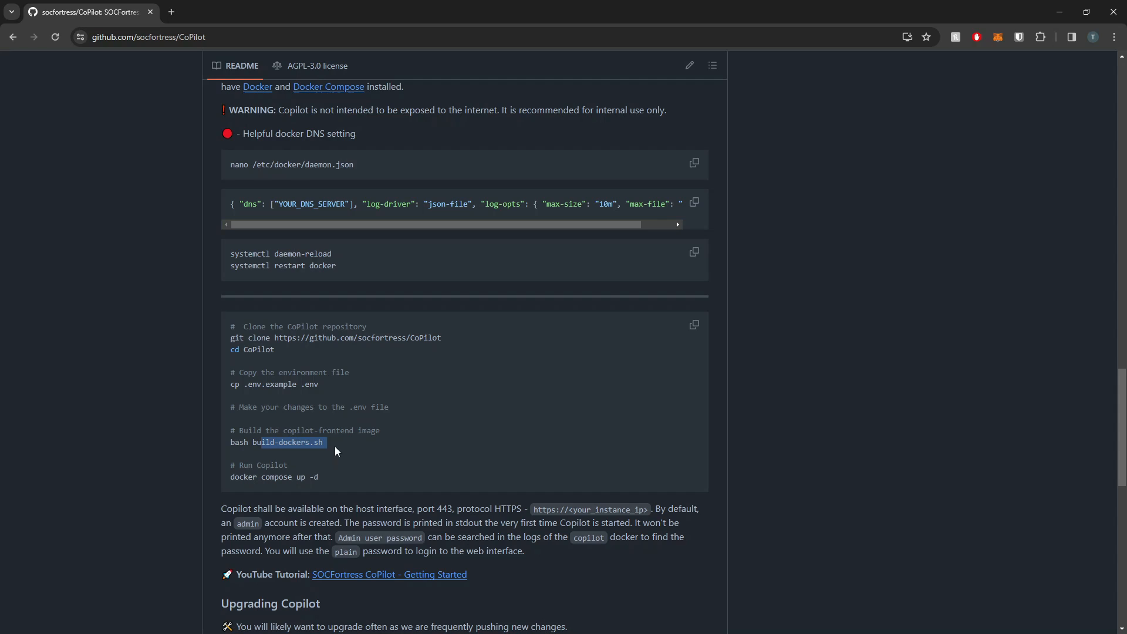
{"action": "mouse_move", "coordinate": [417, 430]}
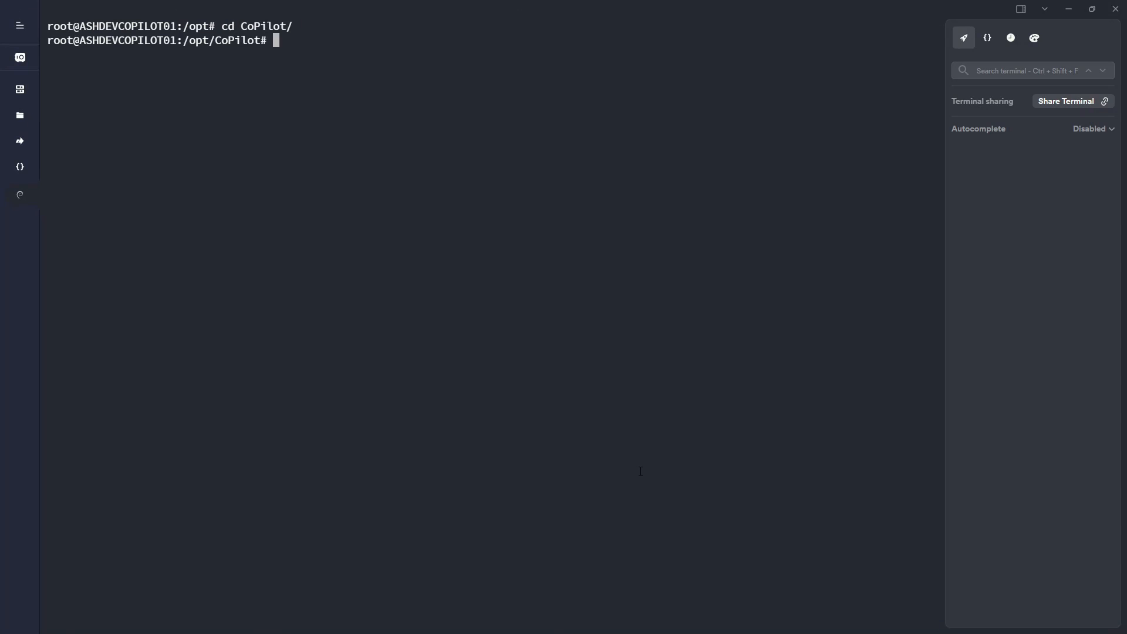
List the /opt/CoPilot files, run ifconfig and mark the server's 10.255.255.5 address.
{"action": "type", "text": "ls"}
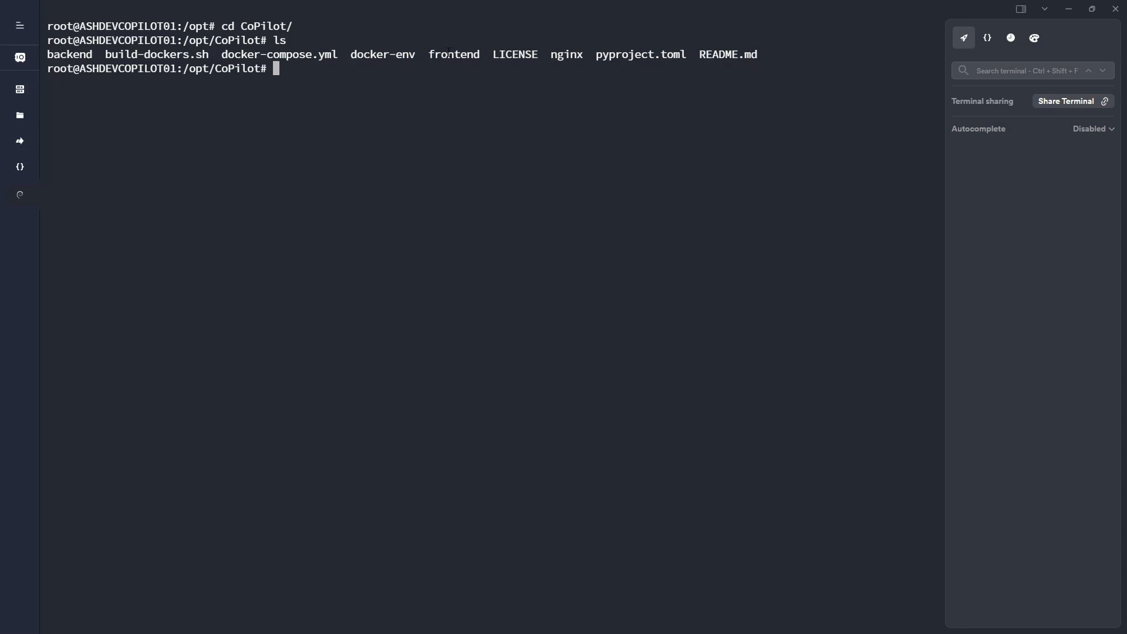
{"action": "double_click", "coordinate": [382, 54]}
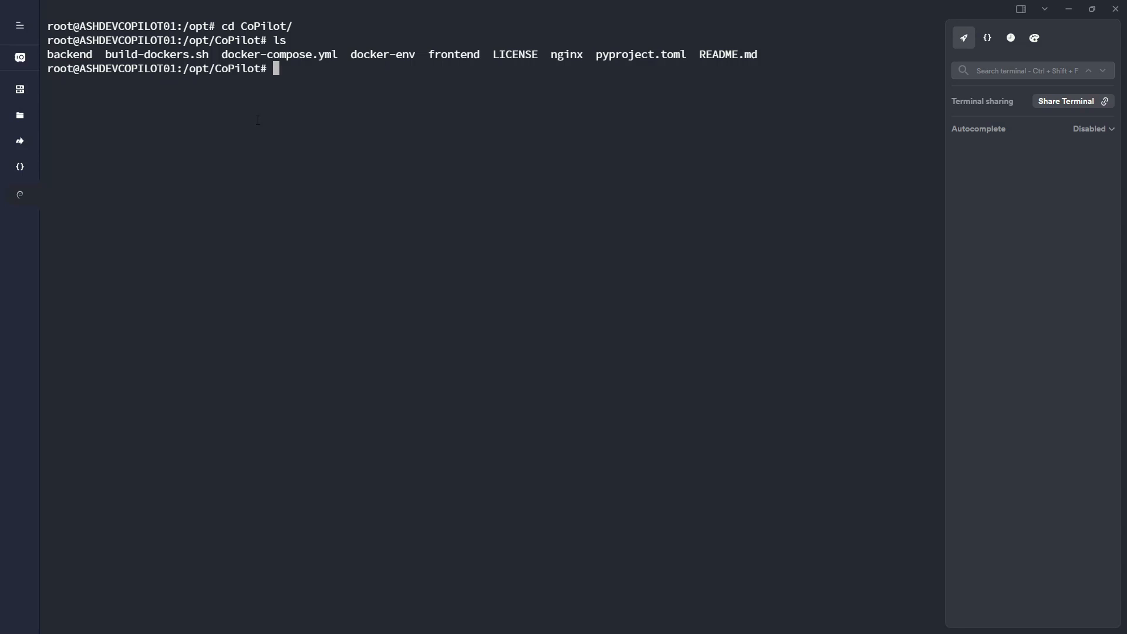
{"action": "type", "text": "ifconfig"}
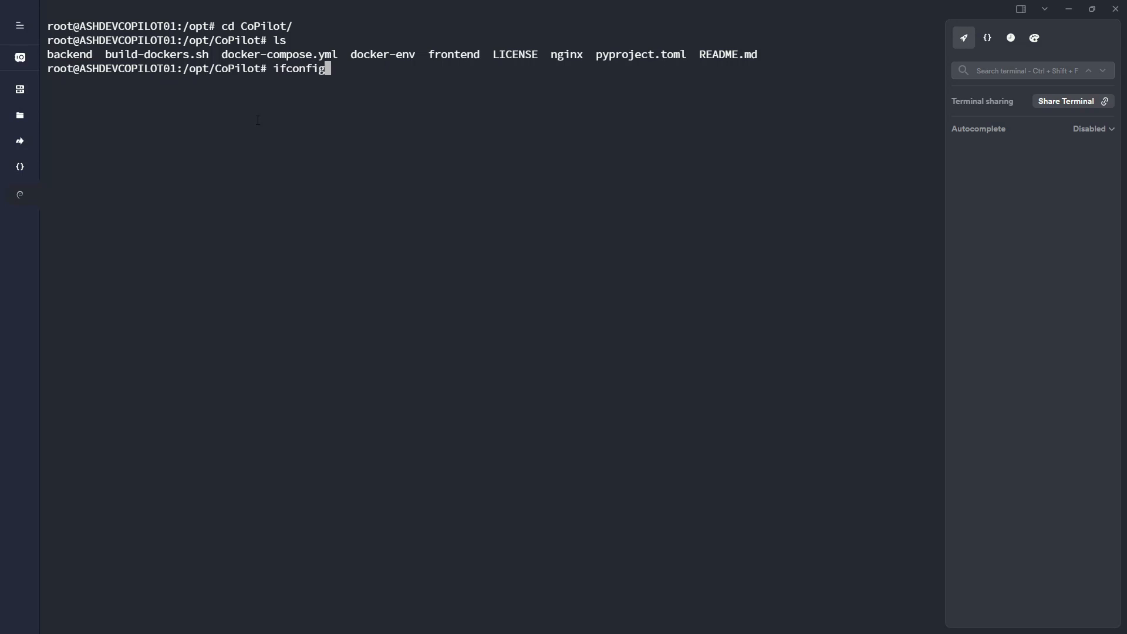
{"action": "key", "text": "Enter"}
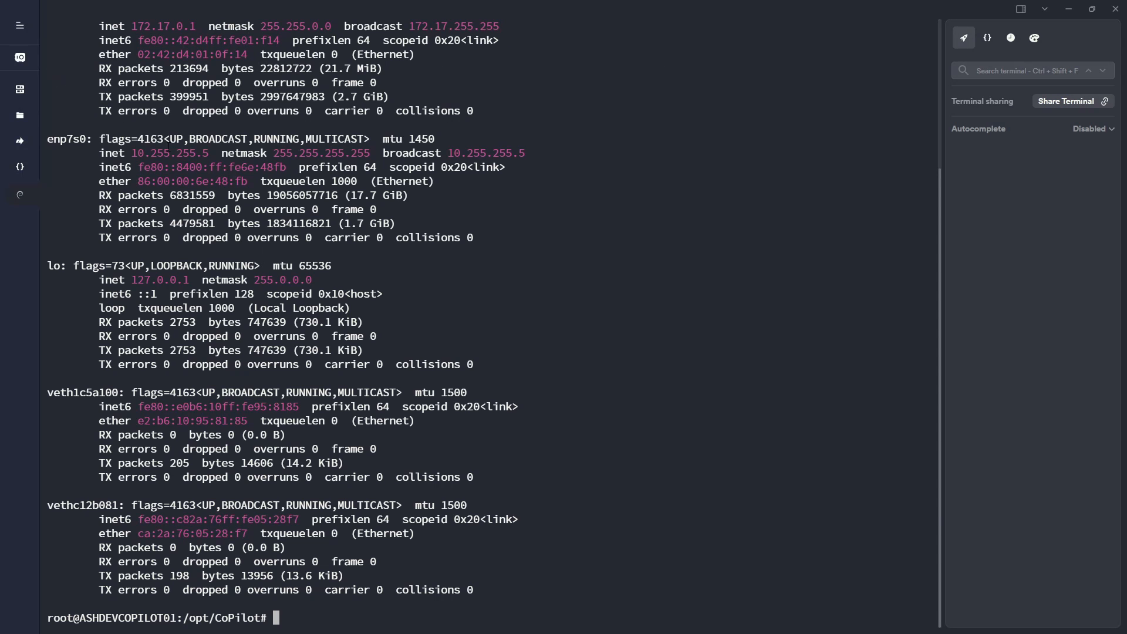
{"action": "double_click", "coordinate": [169, 152]}
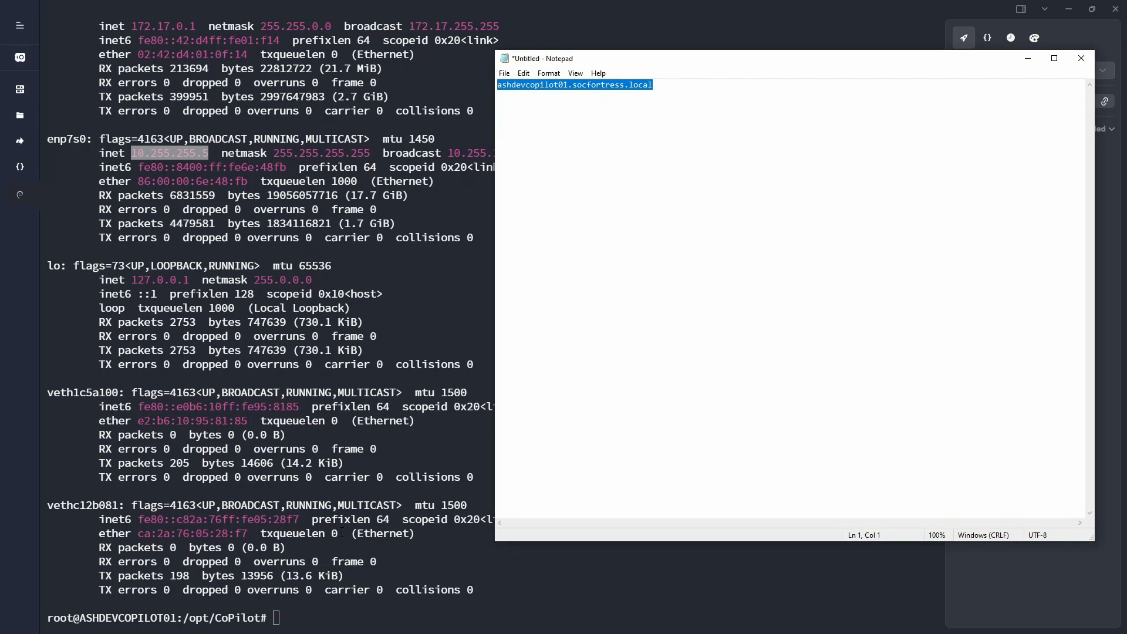
{"action": "left_click", "coordinate": [1081, 58]}
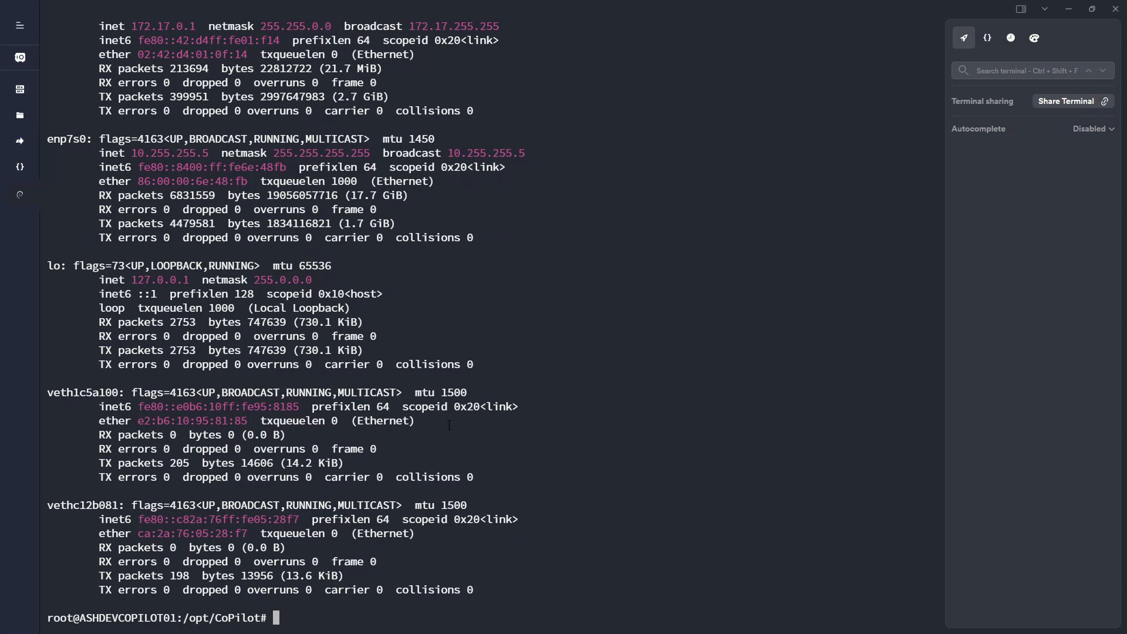
Run build-dockers.sh with domain ashdevcopilot01.socfortress.local to build copilot-frontend, then clear the screen.
{"action": "type", "text": "bash build-dockers.sh"}
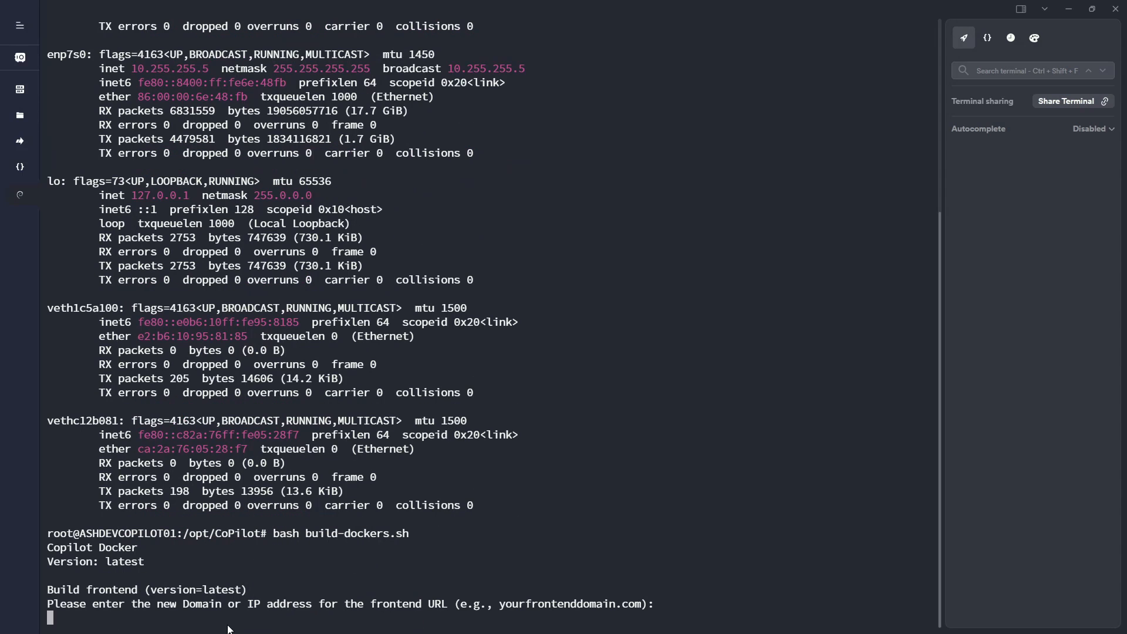
{"action": "left_click_drag", "start_coordinate": [88, 604], "coordinate": [467, 603]}
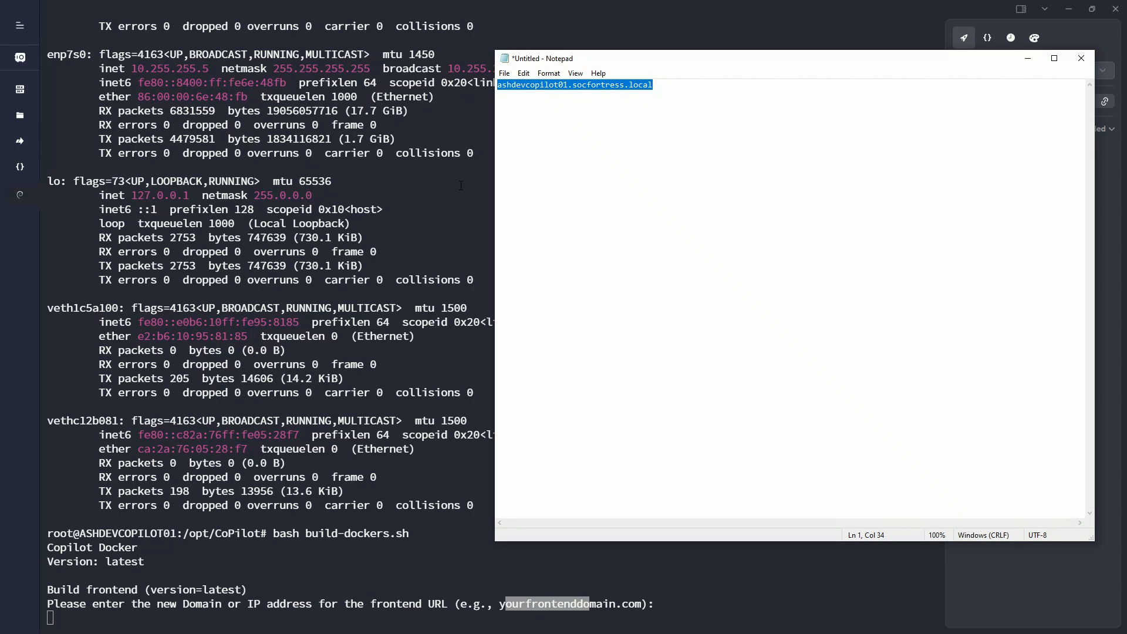
{"action": "type", "text": "ashdevcopilot01.socfortress.local"}
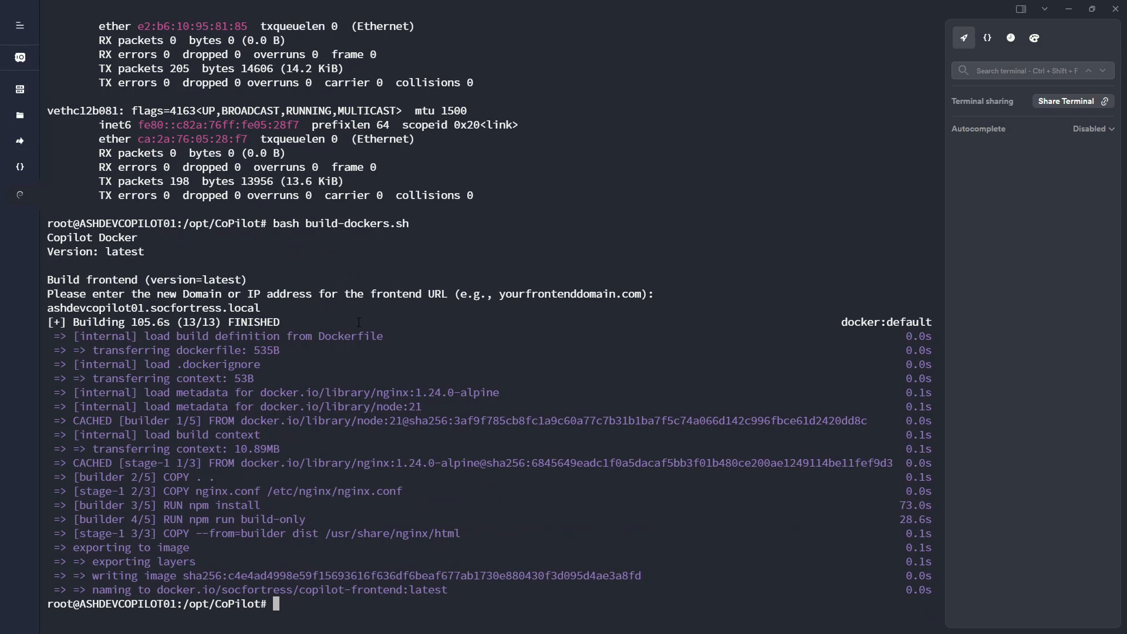
{"action": "type", "text": "clear"}
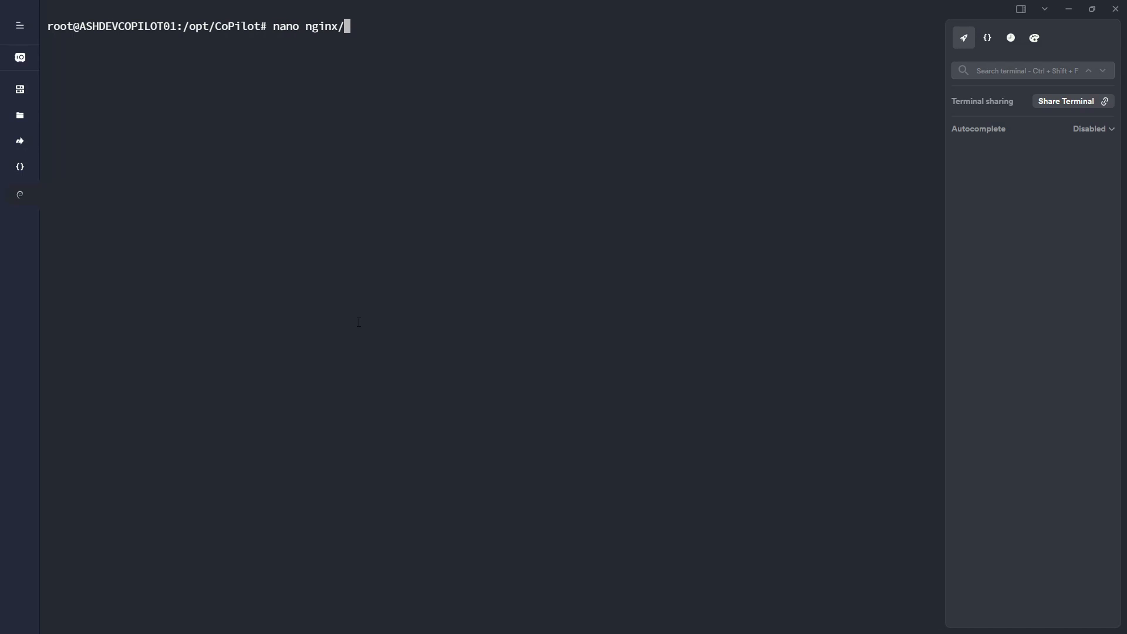
List the nginx folder, copy .env.example to .env and open it in nano.
{"action": "key", "text": "Tab"}
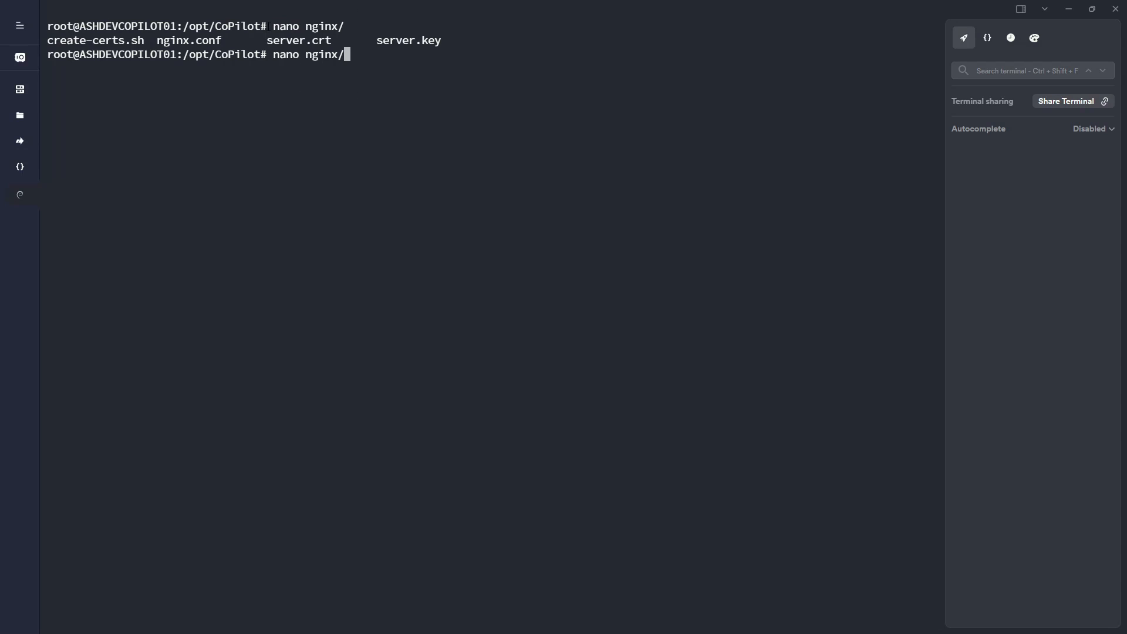
{"action": "double_click", "coordinate": [398, 40]}
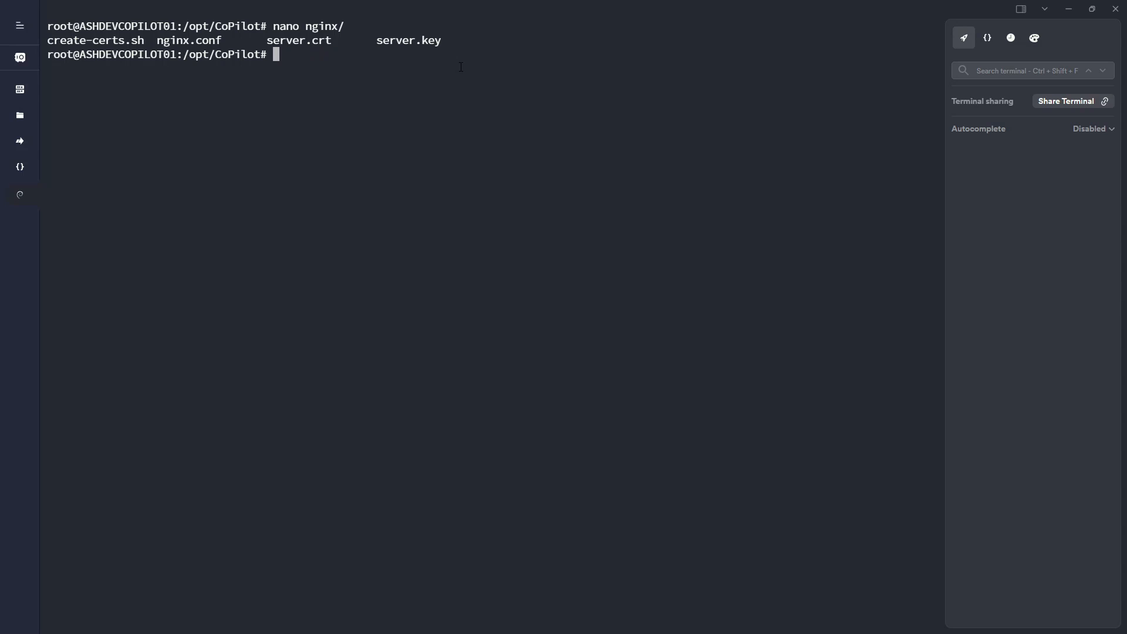
{"action": "type", "text": "cp .env.example"}
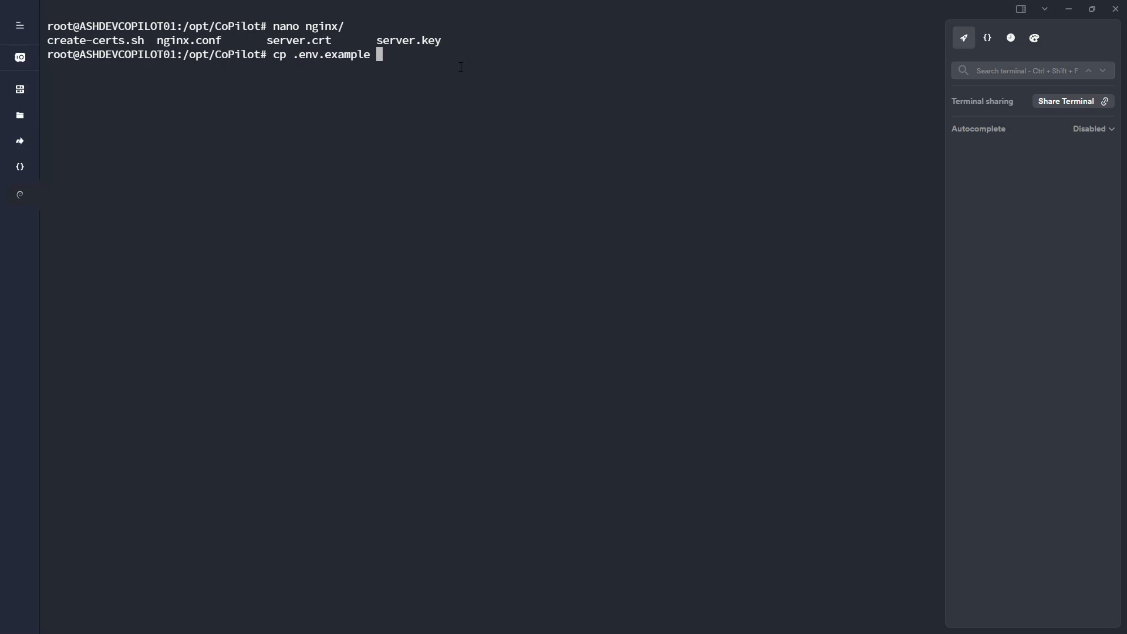
{"action": "type", "text": ".env"}
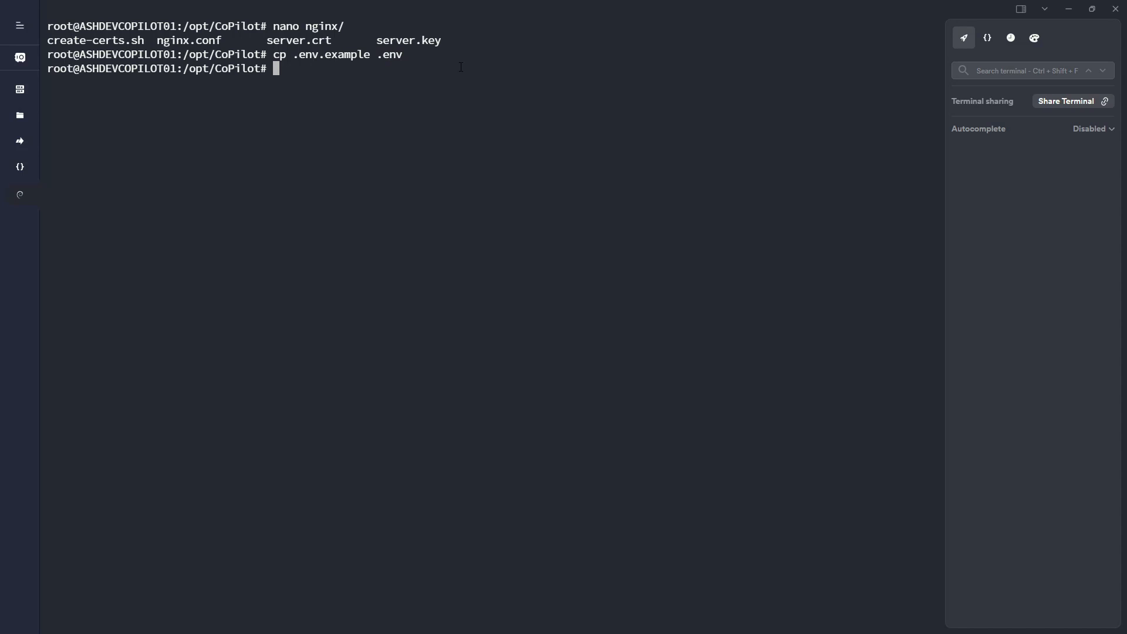
{"action": "type", "text": "d"}
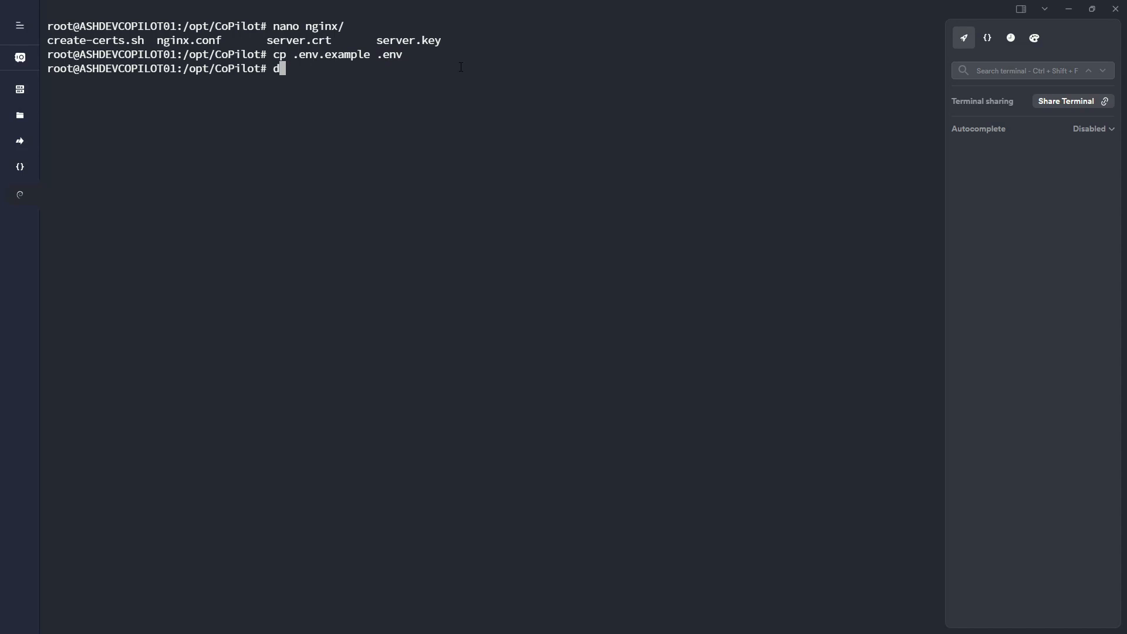
{"action": "type", "text": "nano .env"}
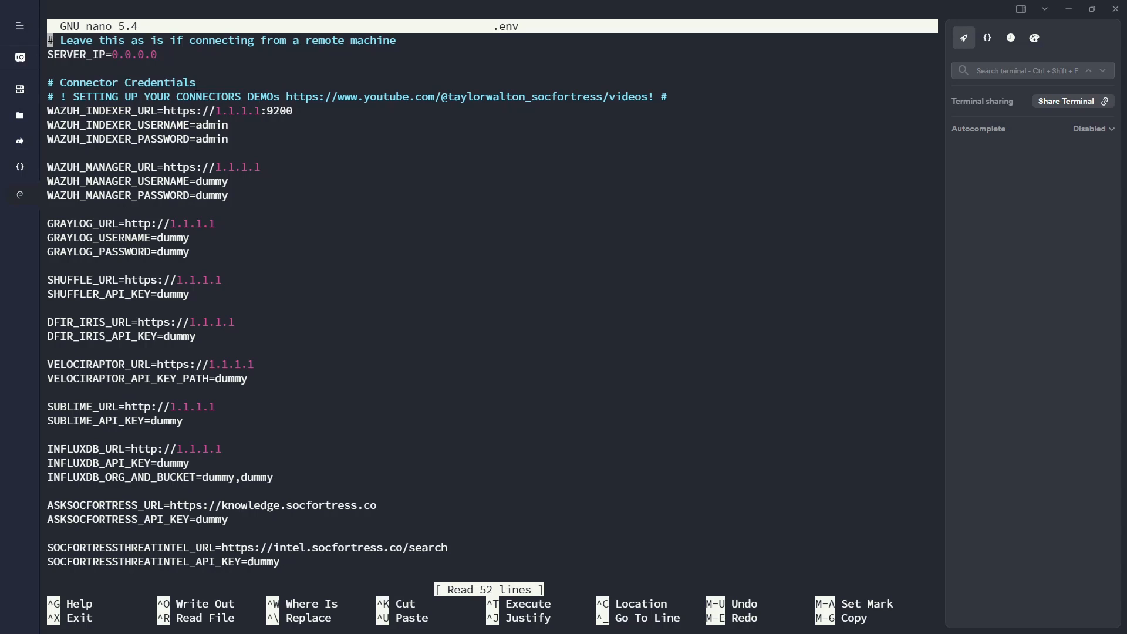
{"action": "double_click", "coordinate": [133, 54]}
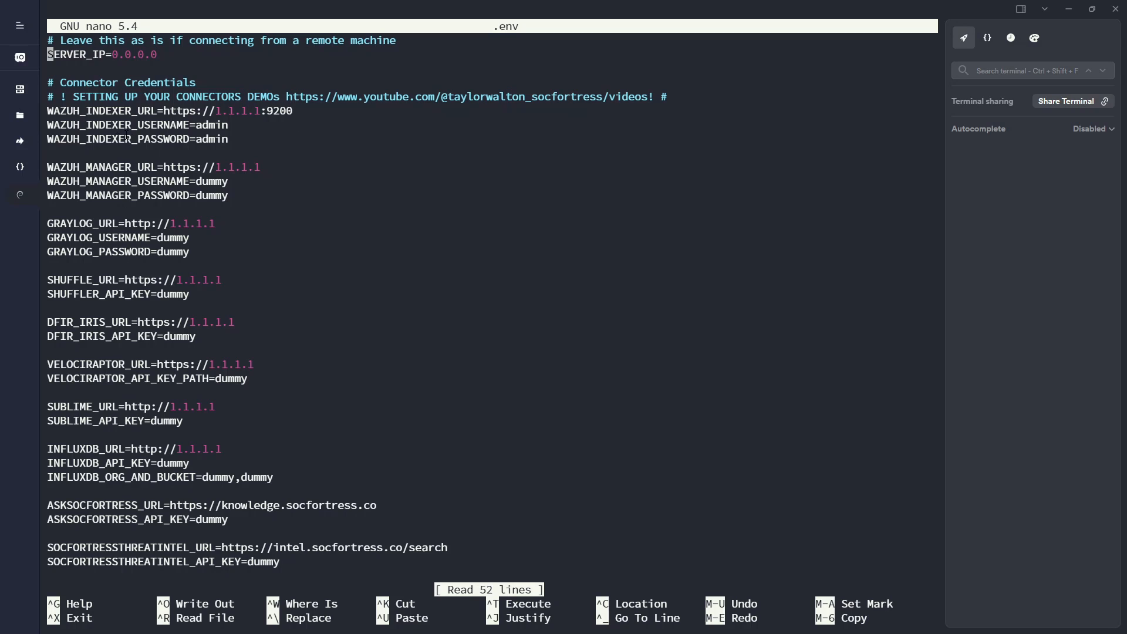
{"action": "left_click_drag", "start_coordinate": [47, 110], "coordinate": [423, 477]}
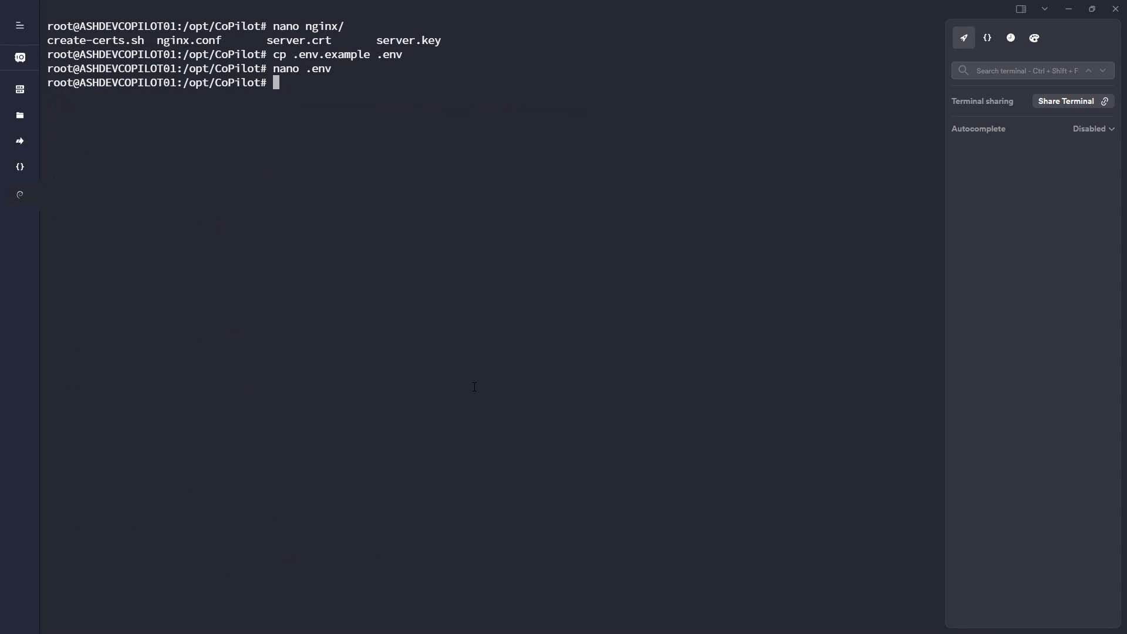
{"action": "mouse_move", "coordinate": [555, 194]}
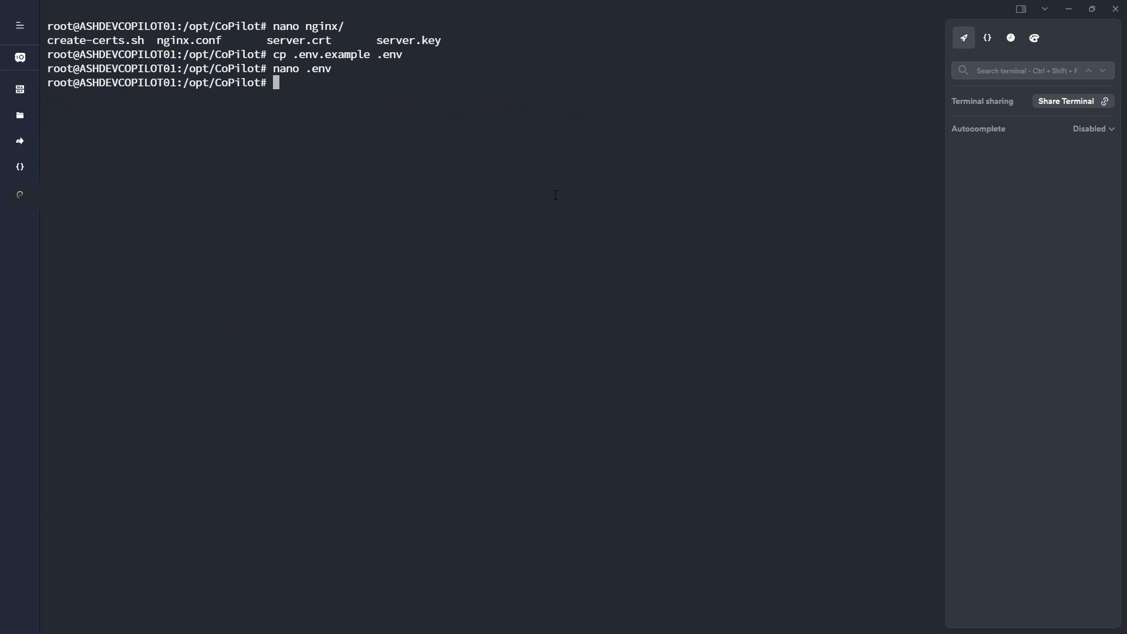
Start the CoPilot containers with docker compose up and watch the backend logs.
{"action": "double_click", "coordinate": [318, 68]}
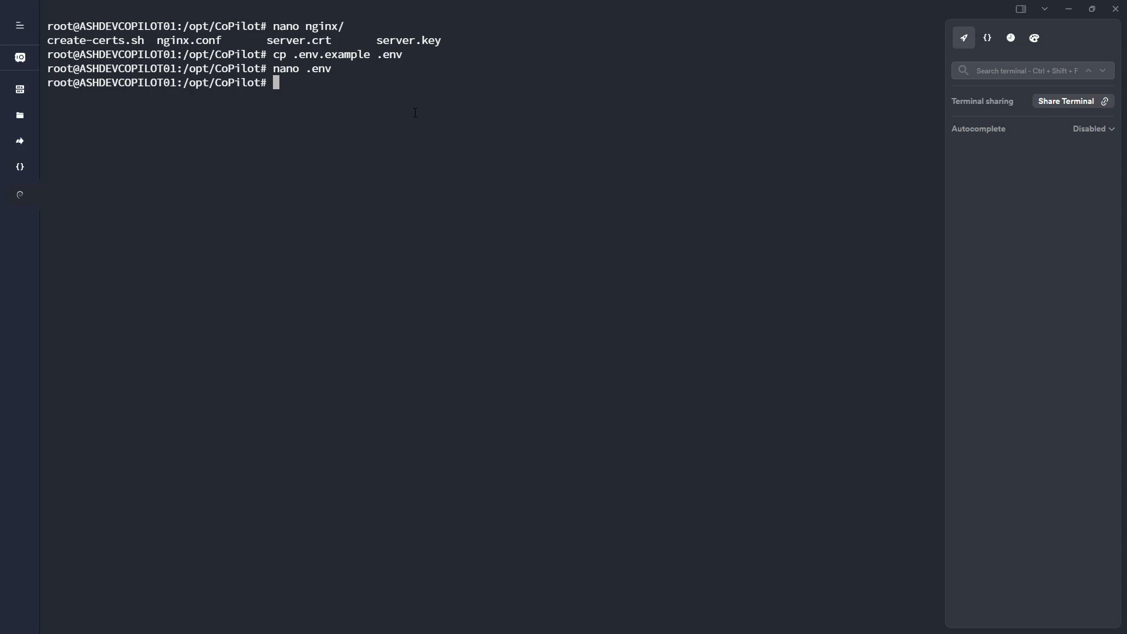
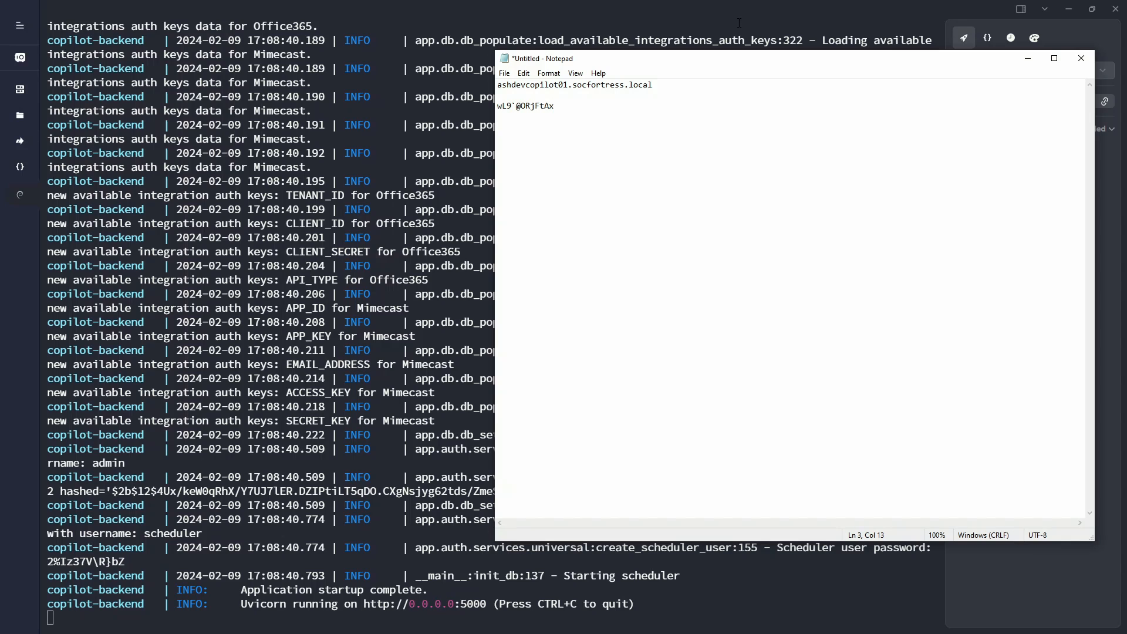
{"action": "left_click", "coordinate": [1080, 58]}
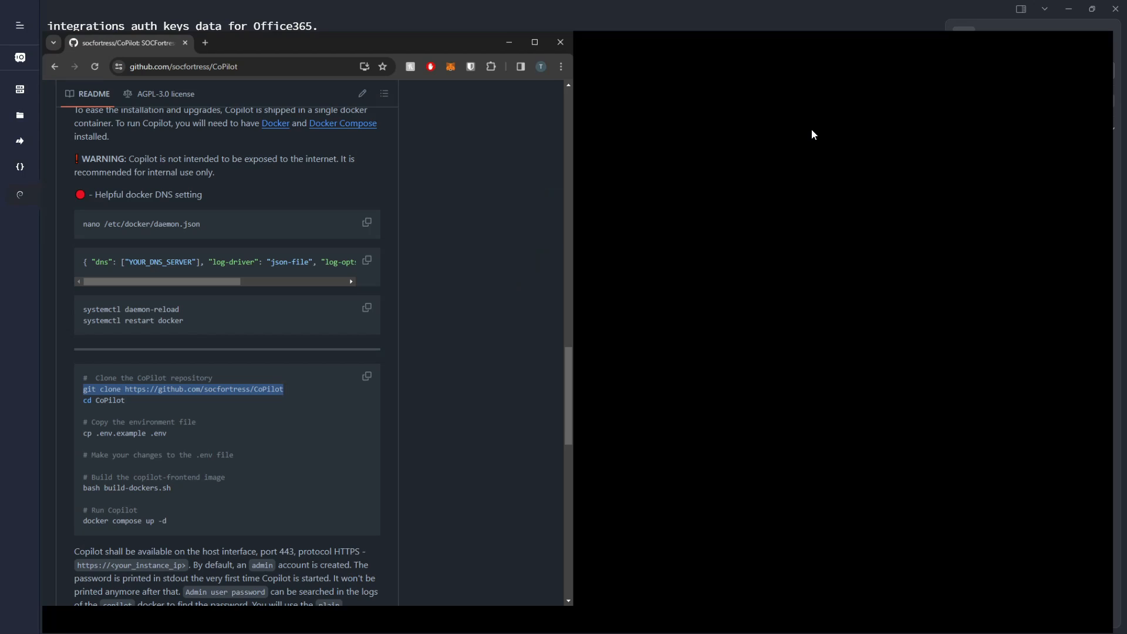
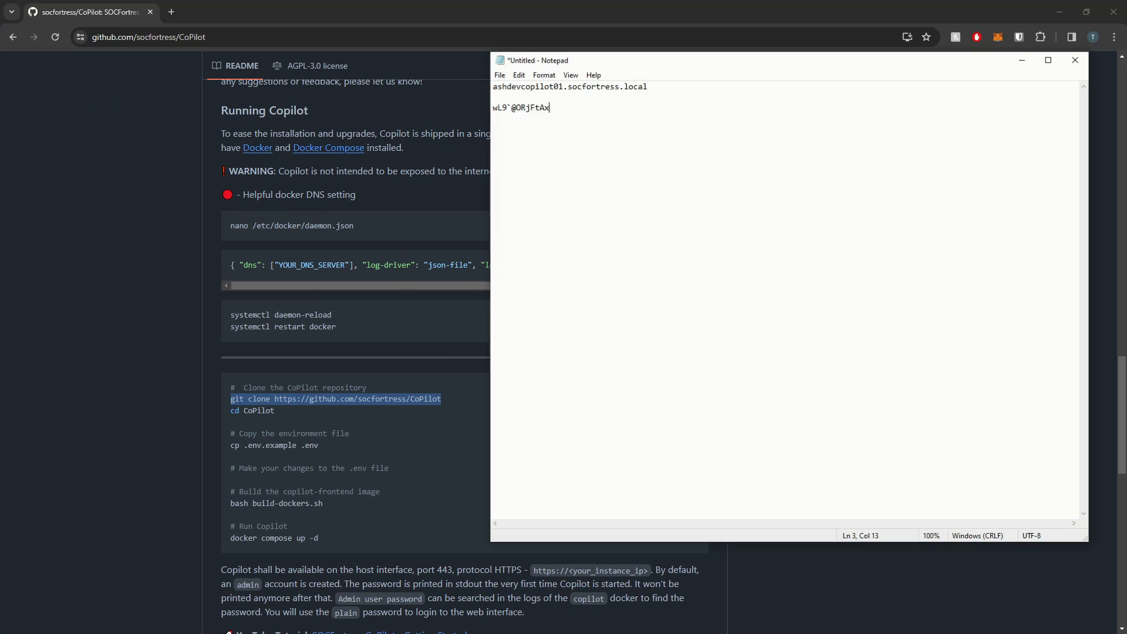
{"action": "triple_click", "coordinate": [569, 85]}
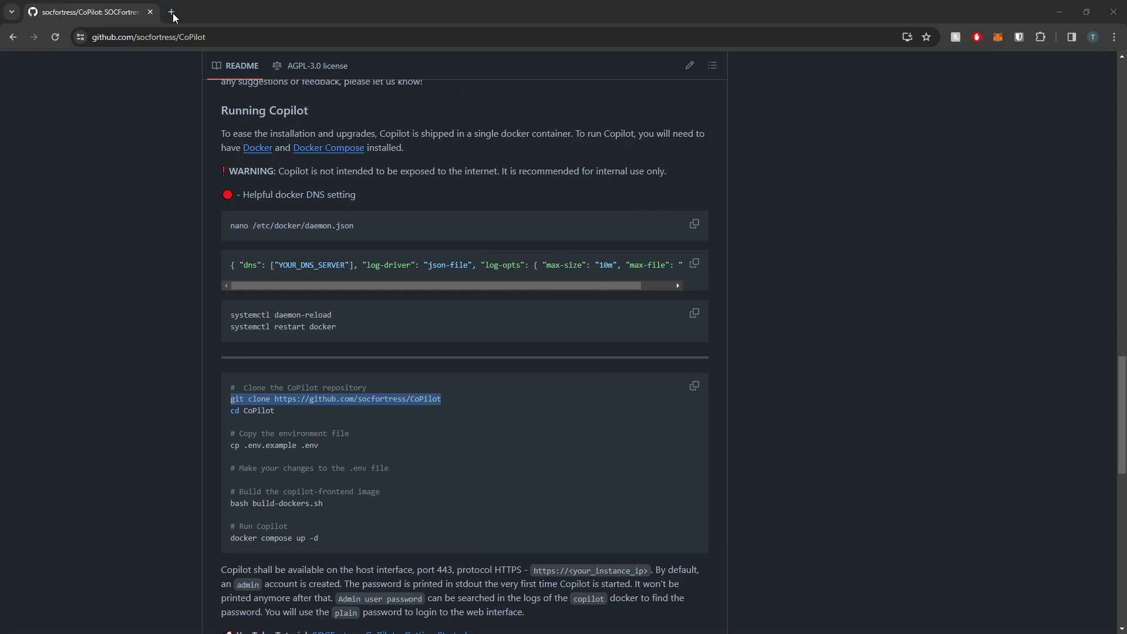
{"action": "left_click", "coordinate": [171, 11]}
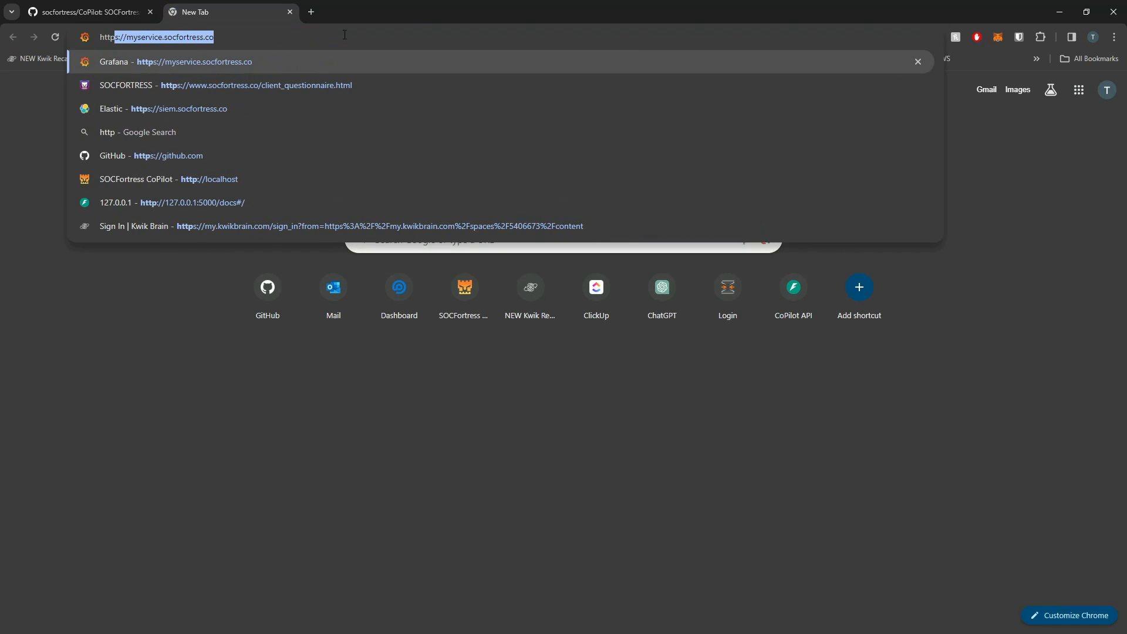
{"action": "type", "text": "http:"}
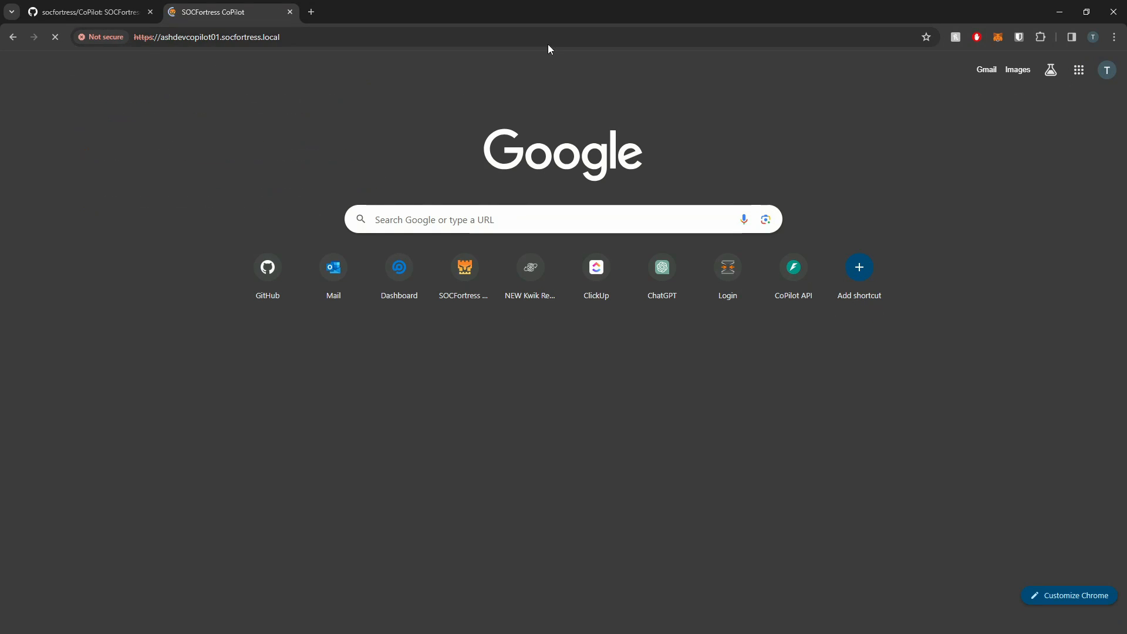
{"action": "left_click", "coordinate": [100, 36]}
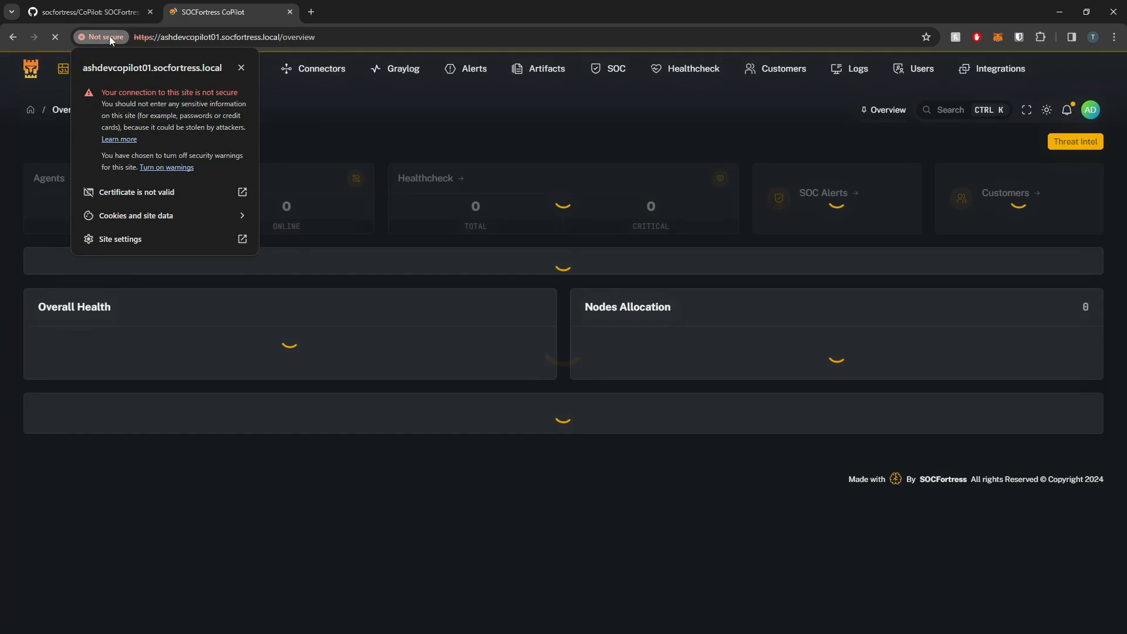
{"action": "left_click", "coordinate": [136, 192]}
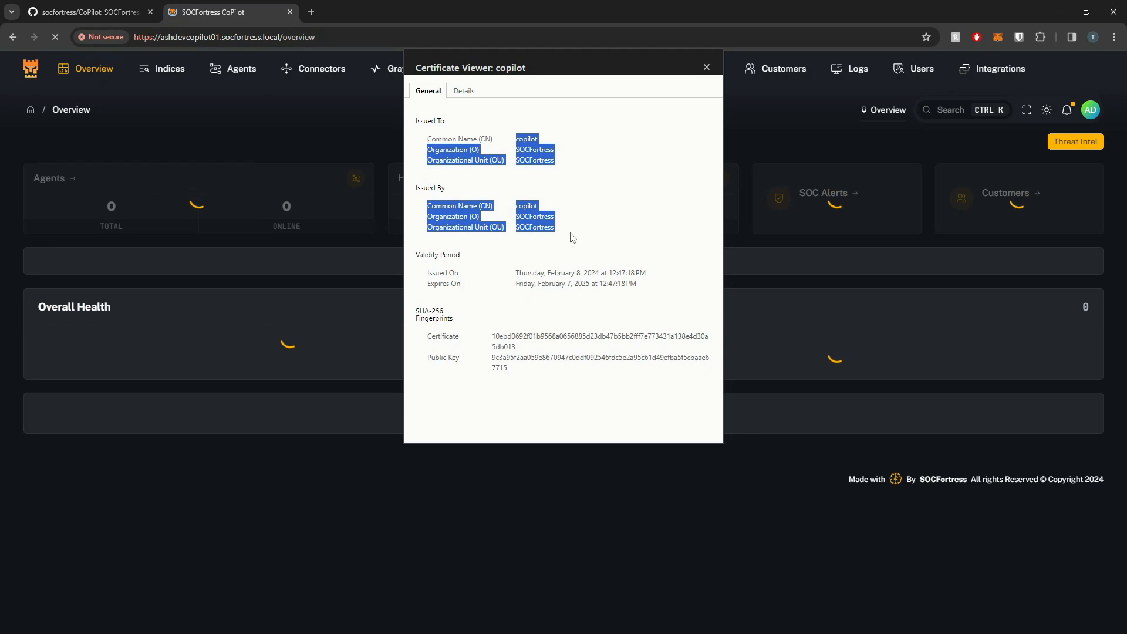
{"action": "left_click", "coordinate": [706, 67]}
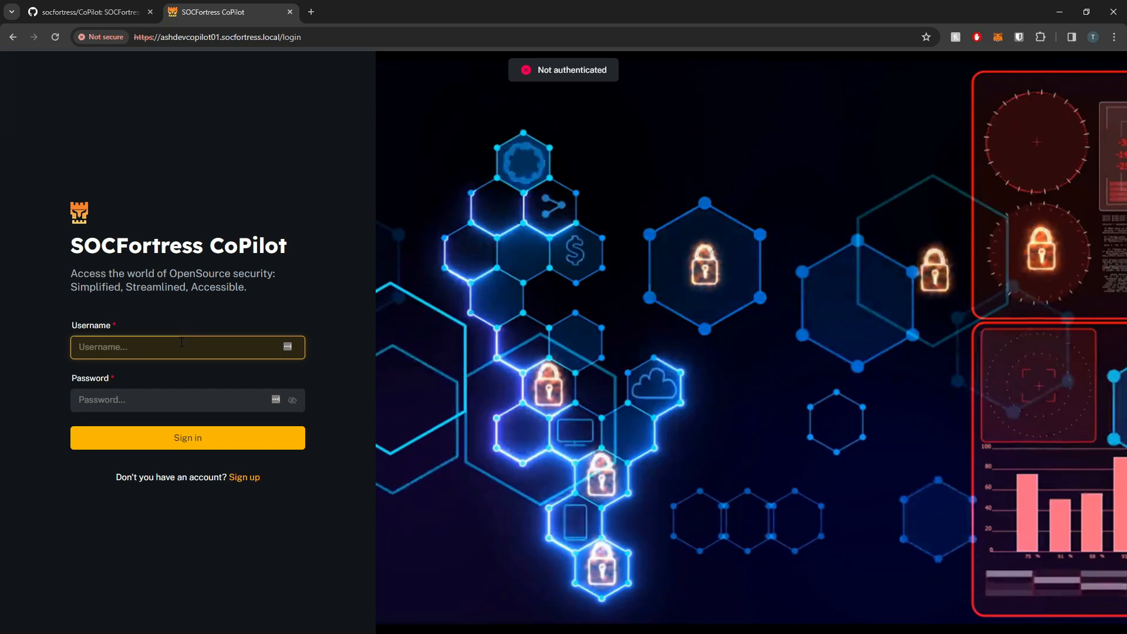
Sign in as admin to reach the Overview dashboard, then return to the GitHub README tab.
{"action": "type", "text": "admin"}
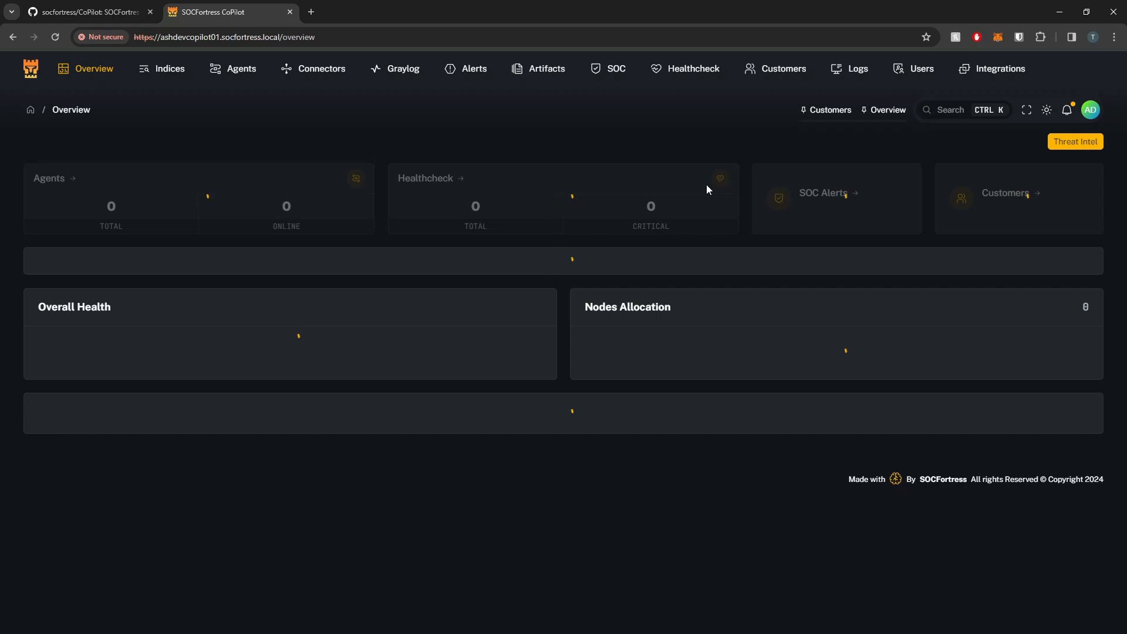
{"action": "left_click", "coordinate": [321, 68]}
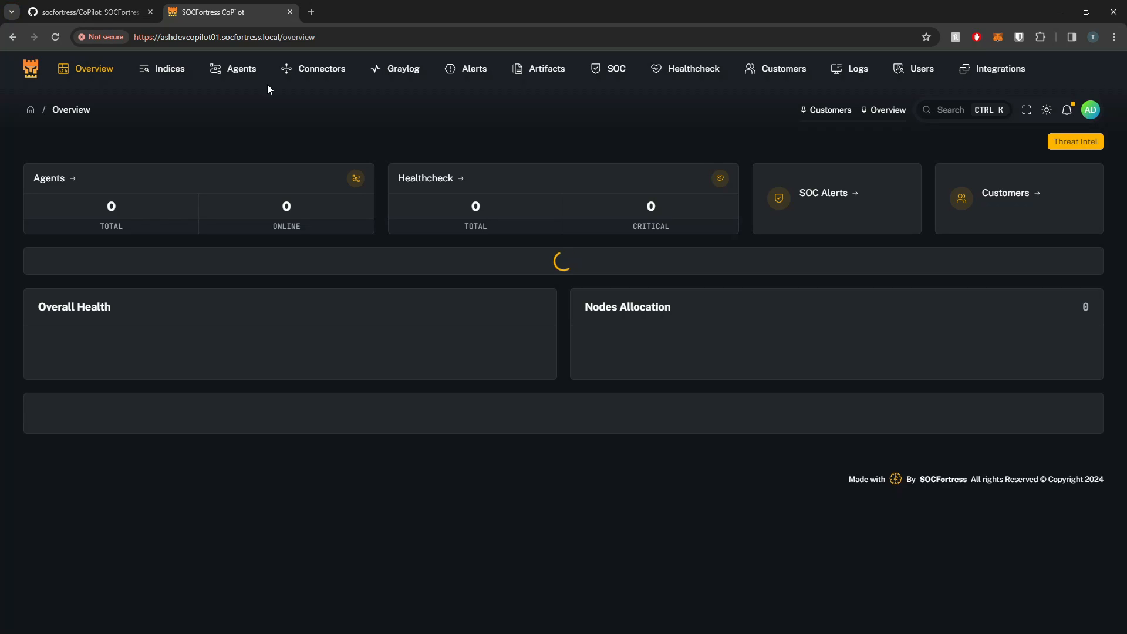
{"action": "left_click", "coordinate": [85, 12]}
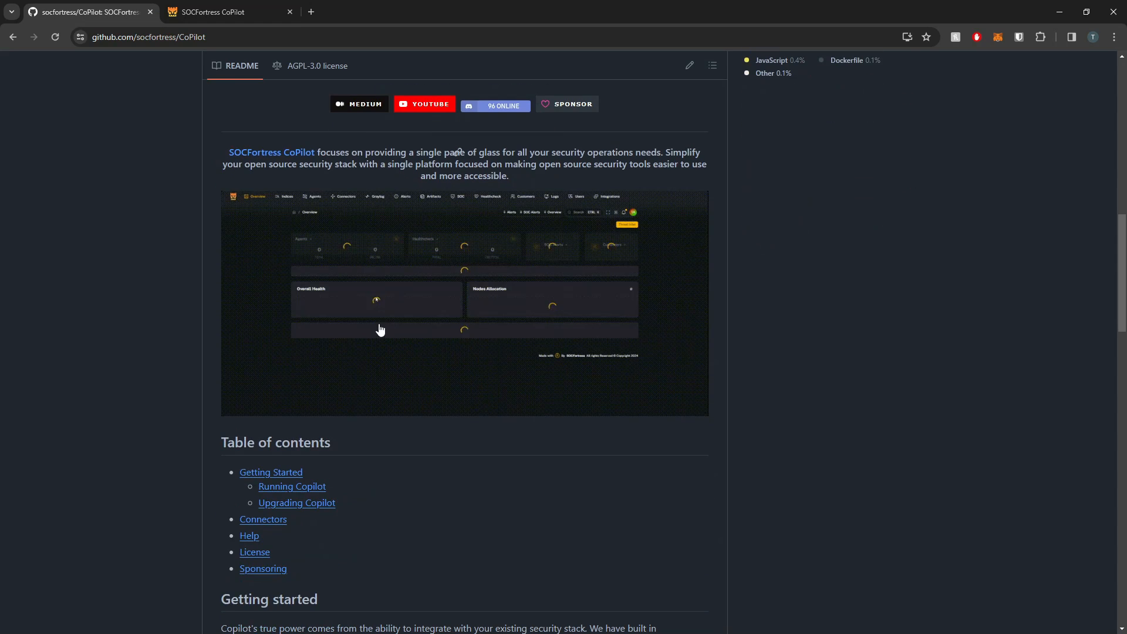